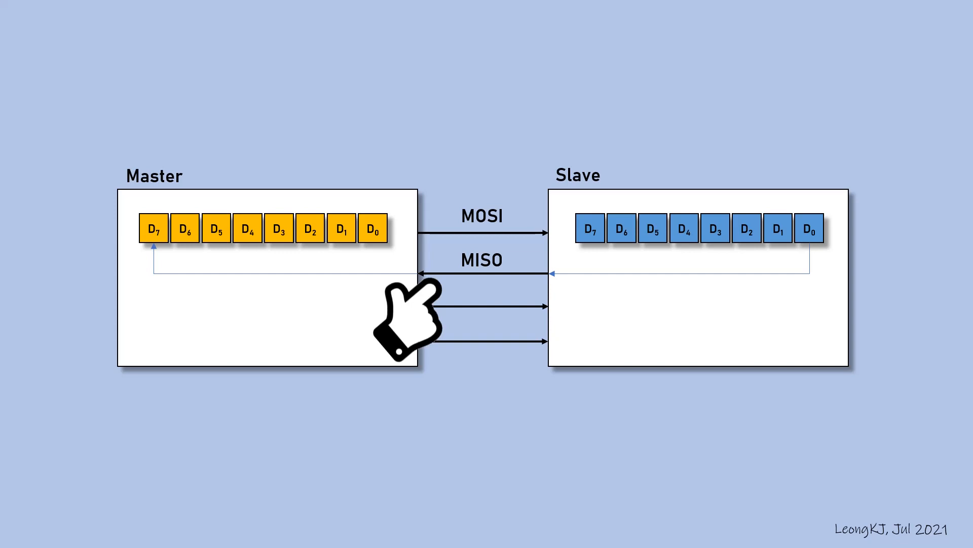
pyautogui.moveTo(599, 425)
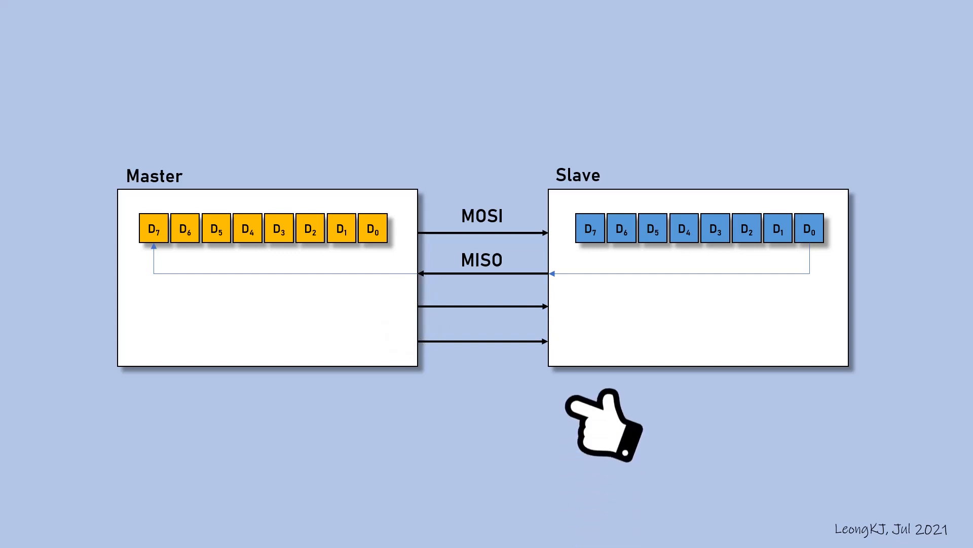